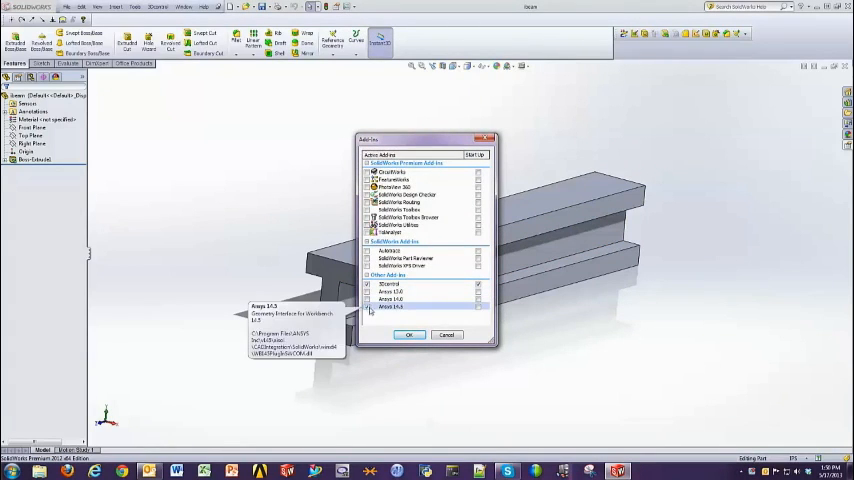
Enable the ANSYS add-in in Tools > Add-Ins and return to the I-beam part
left_click(408, 334)
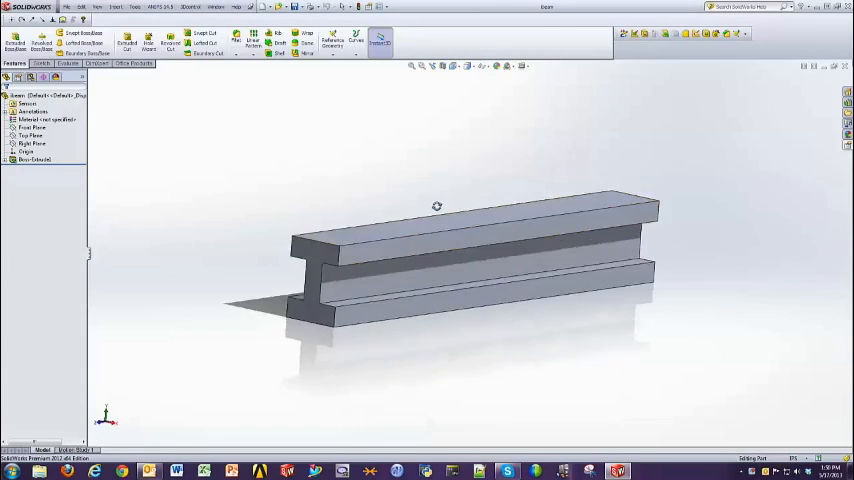
Launch ANSYS Workbench from the ANSYS menu with the active I-beam part as geometry
left_click(158, 8)
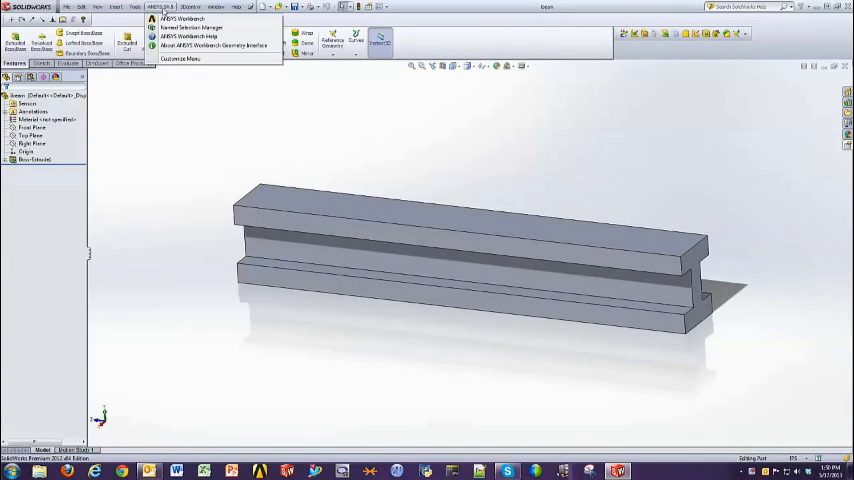
left_click(184, 18)
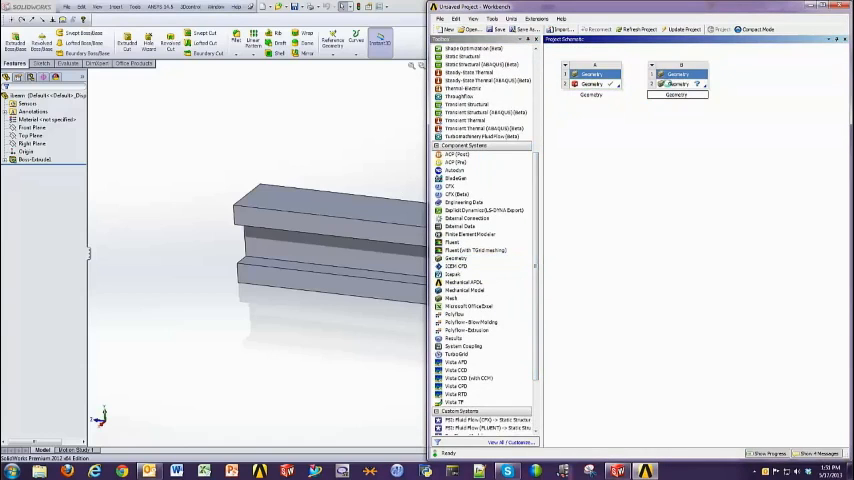
Transfer the Geometry cell's data to a new Static Structural system in the project schematic
right_click(680, 74)
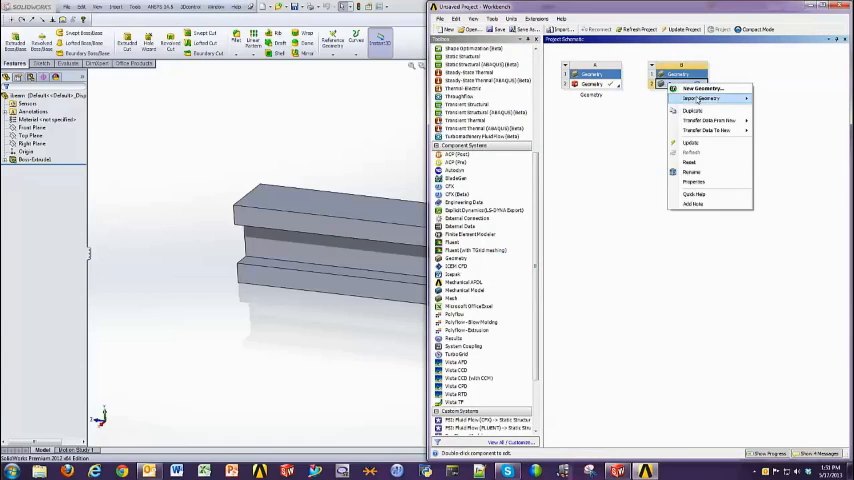
left_click(700, 98)
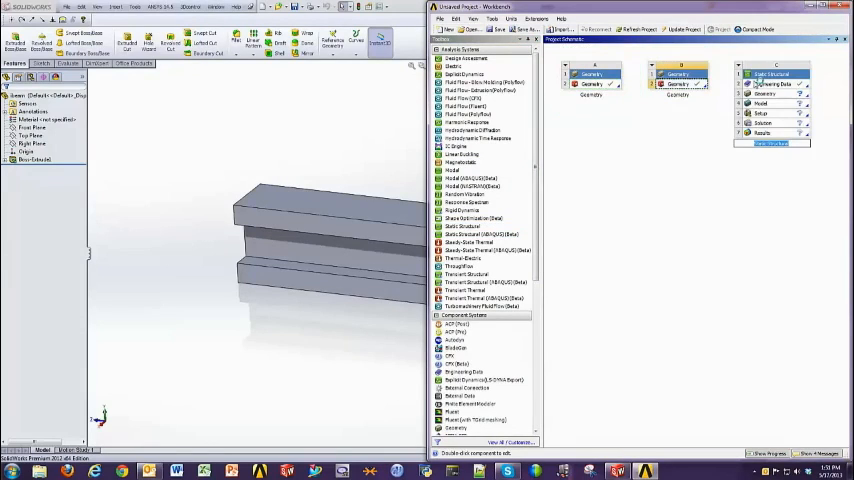
right_click(776, 84)
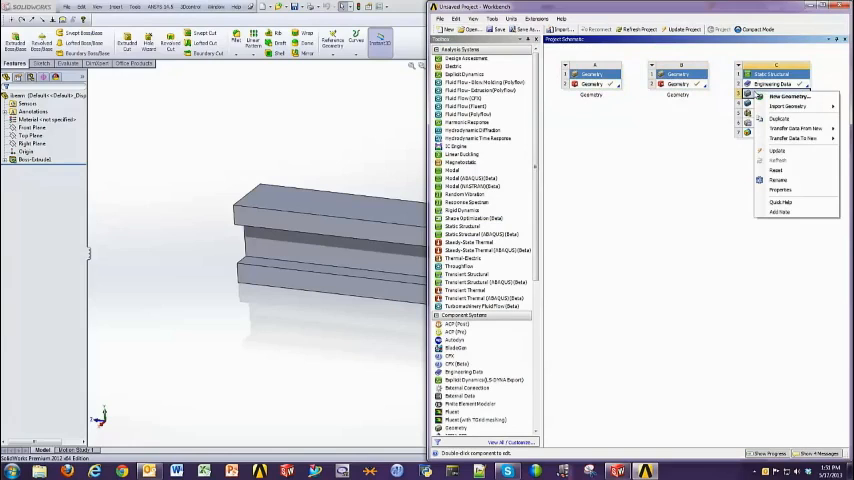